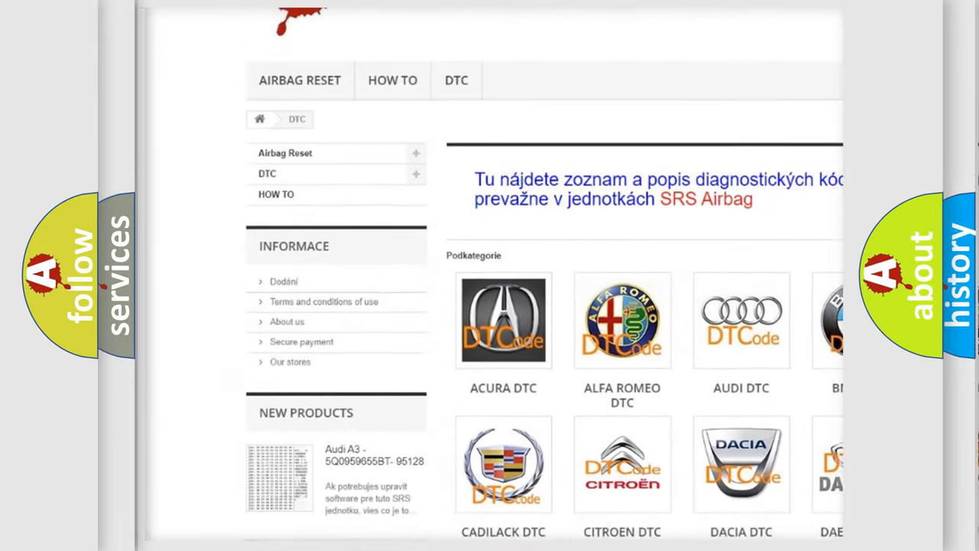
scroll("down", 3)
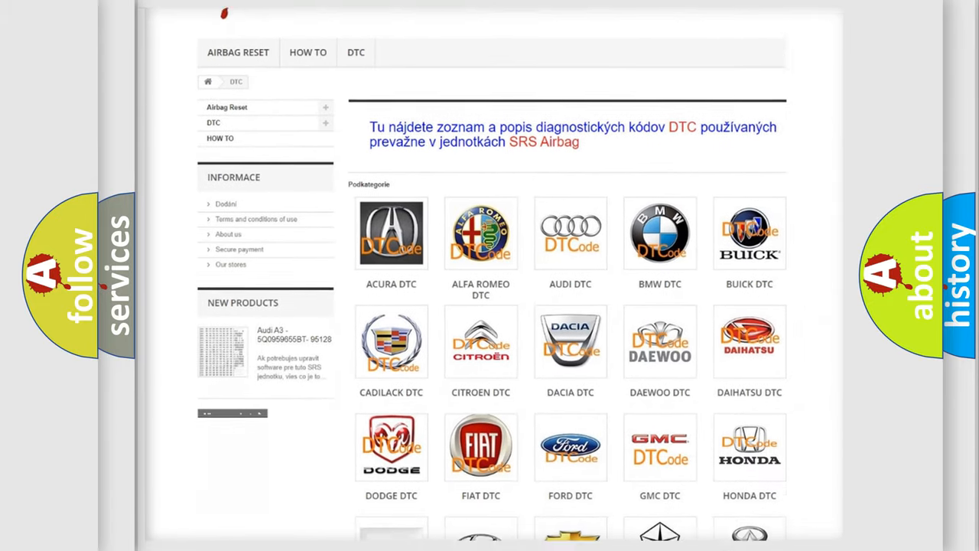
scroll("down", 3)
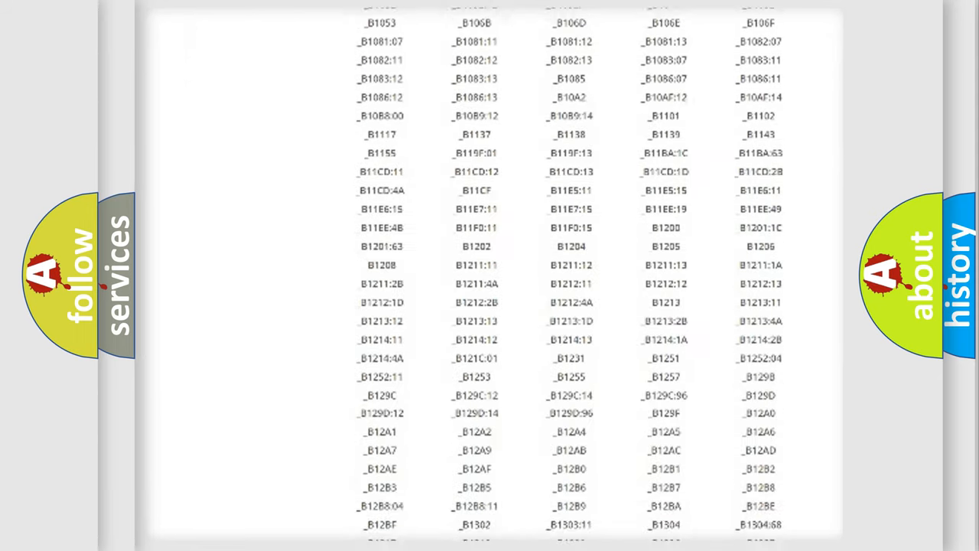
scroll("down", 3)
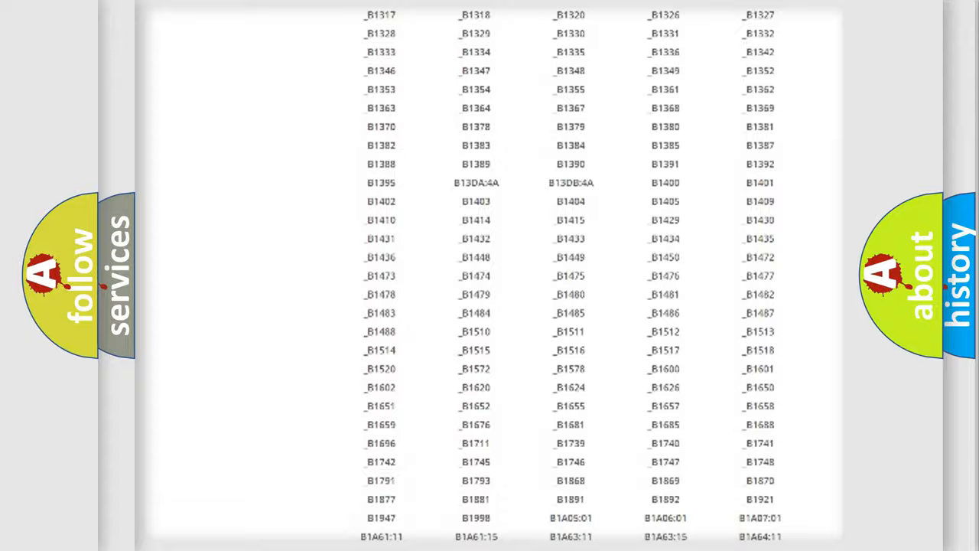